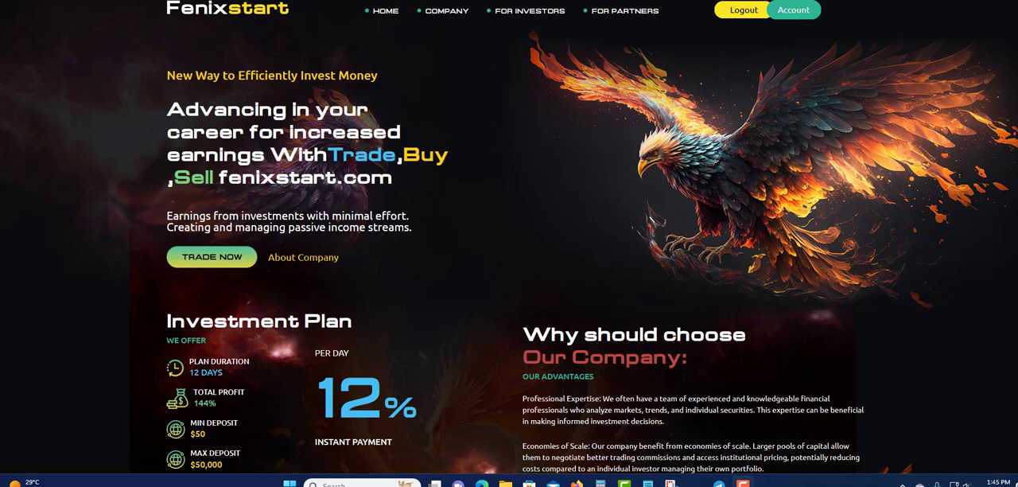
pyautogui.moveTo(465, 161)
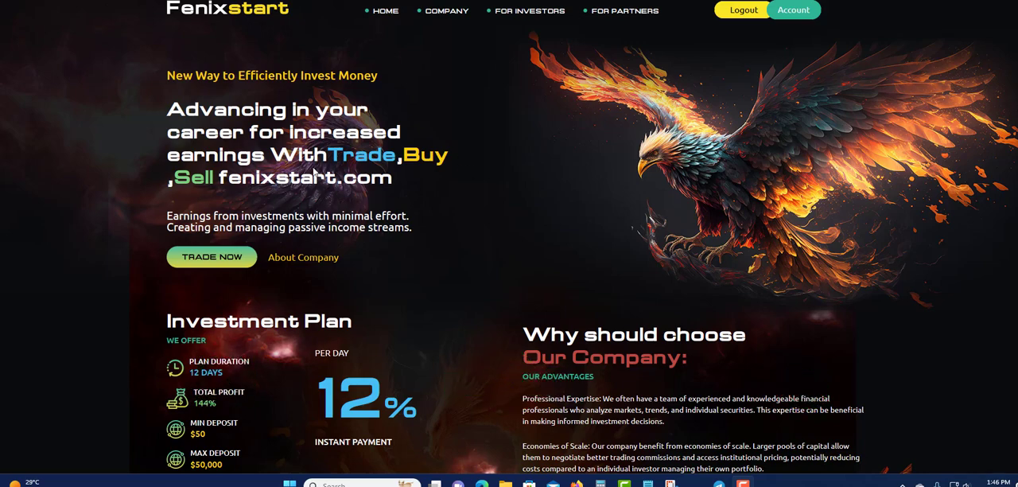
pyautogui.moveTo(458, 229)
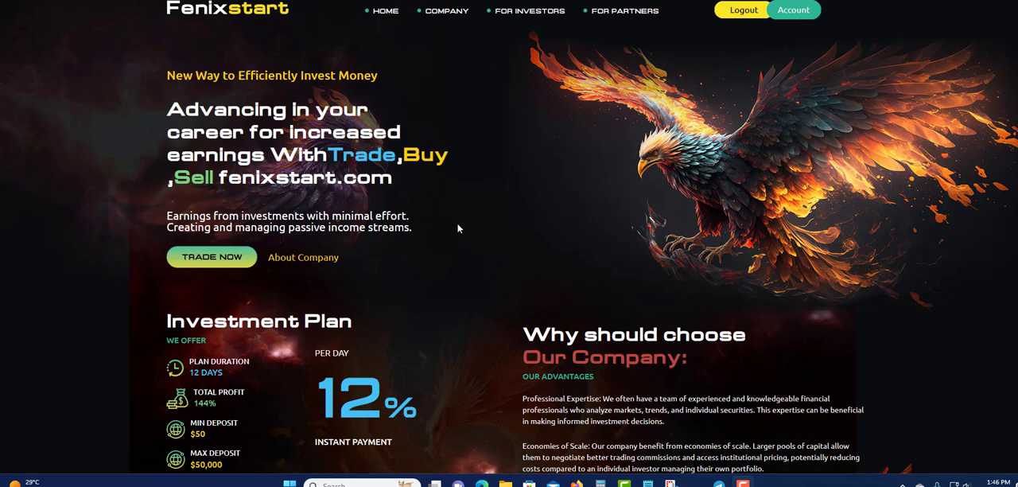
# Scroll the homepage to the Investment Plan block: 12 days, 144% profit, $50–$50,000 deposit.
pyautogui.scroll(-3)
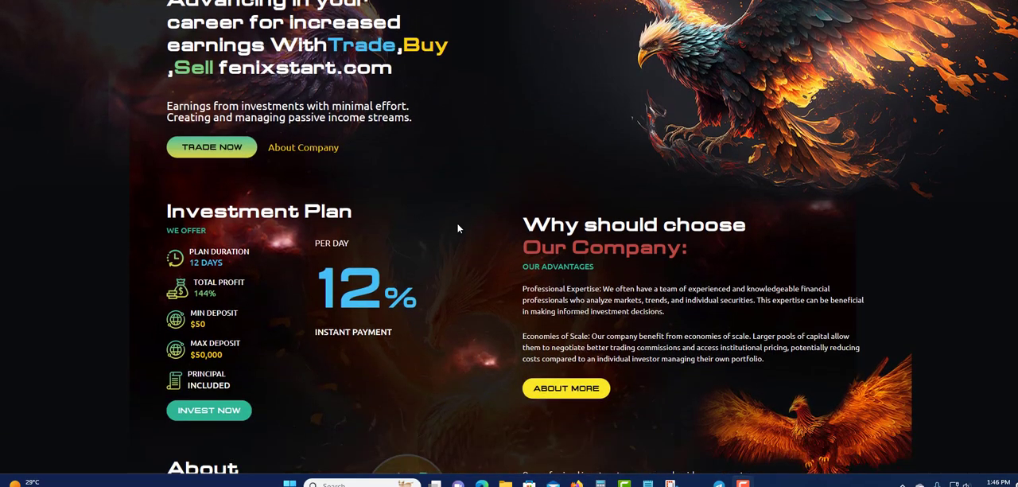
pyautogui.scroll(3)
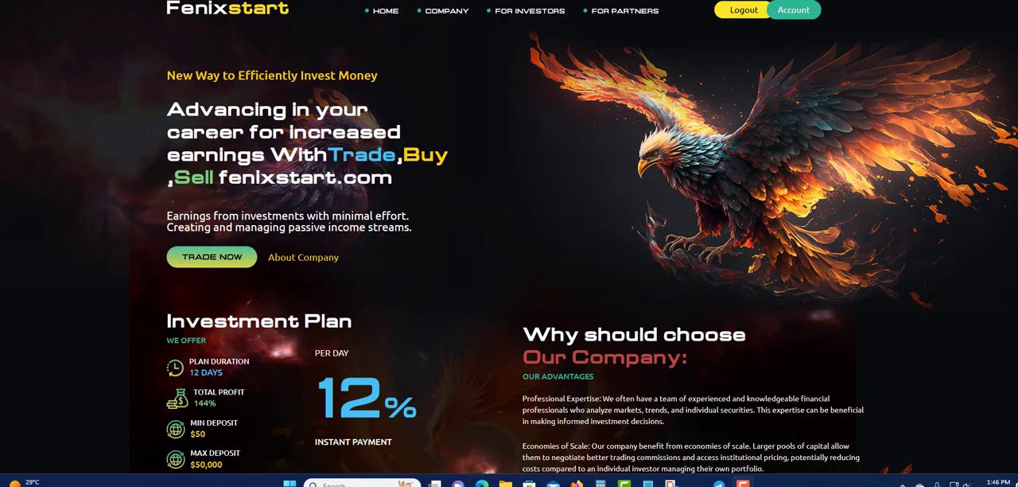
pyautogui.moveTo(477, 116)
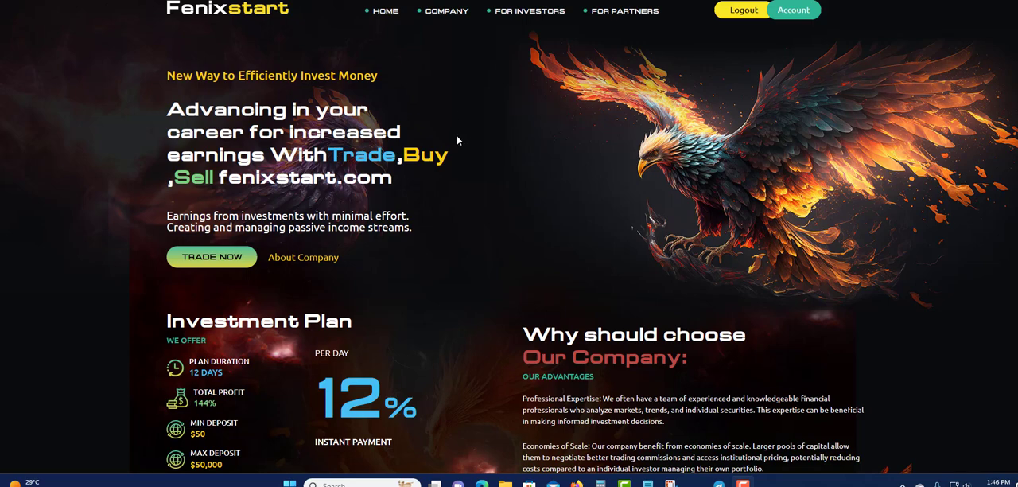
pyautogui.moveTo(487, 182)
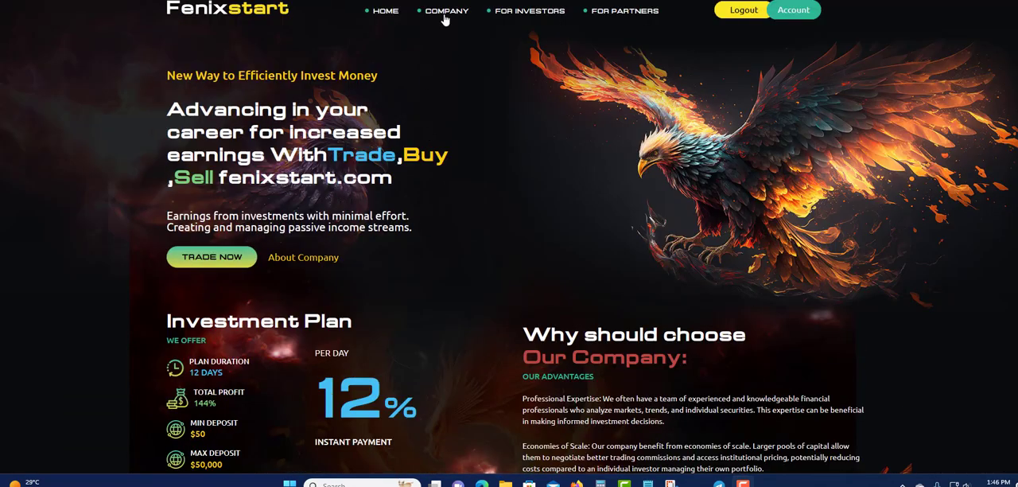
pyautogui.moveTo(625, 10)
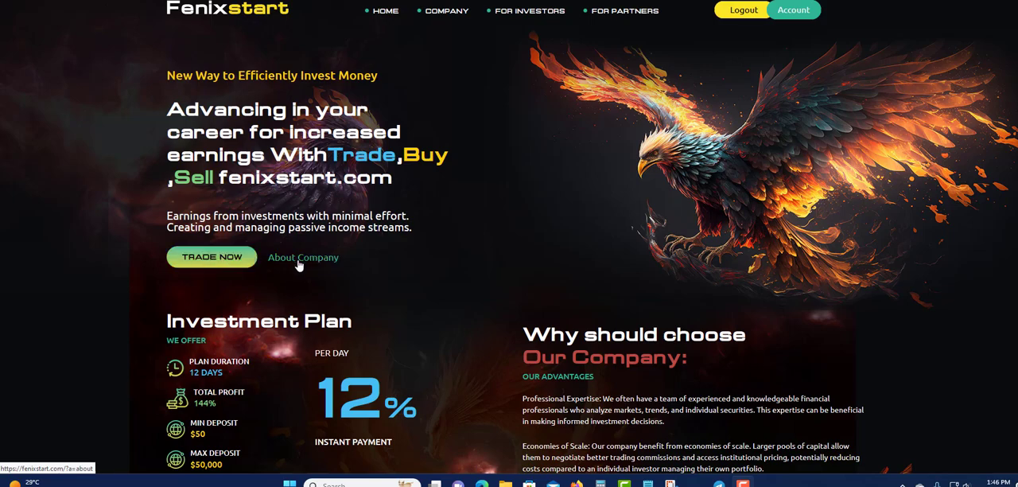
pyautogui.scroll(-3)
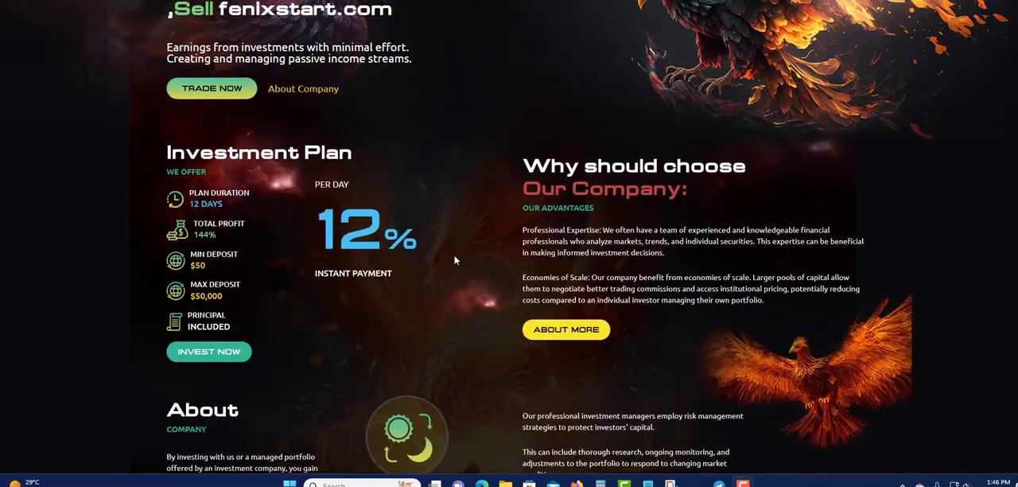
pyautogui.scroll(-3)
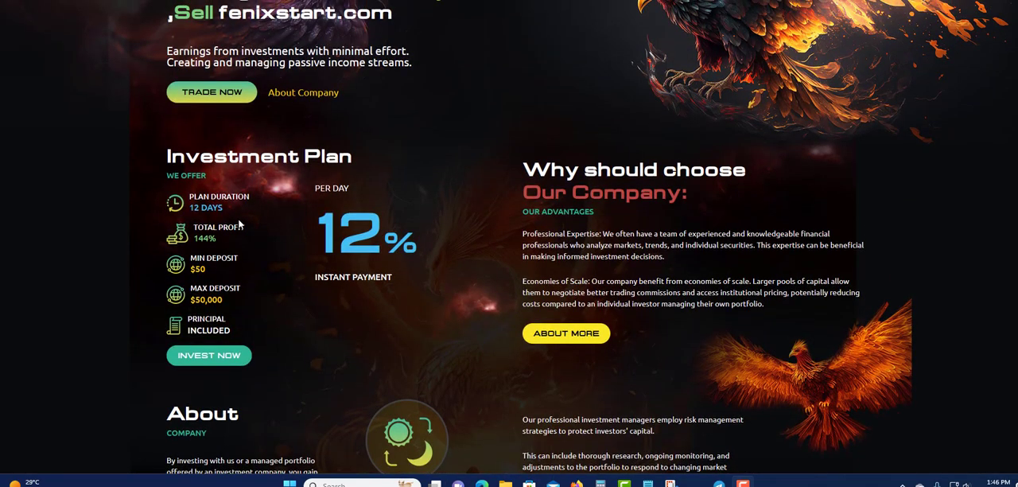
pyautogui.scroll(-3)
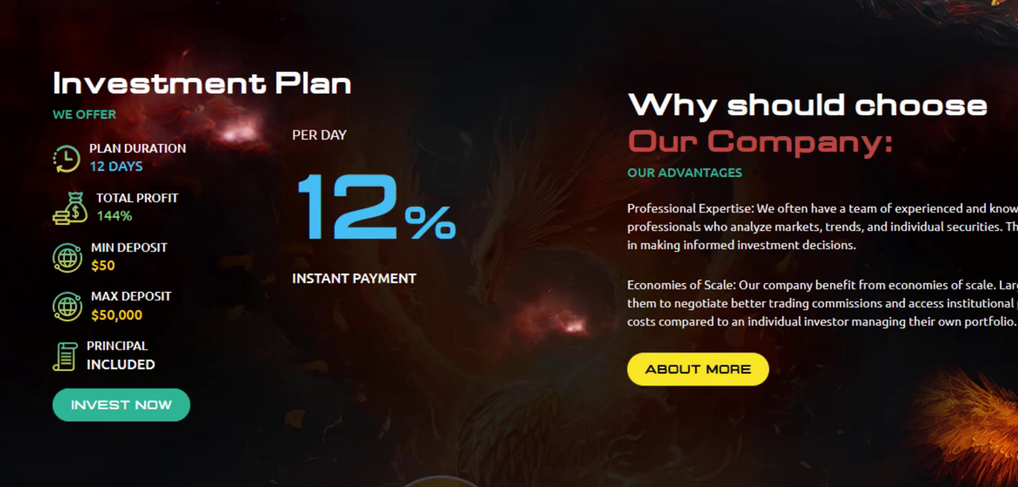
pyautogui.moveTo(89, 210)
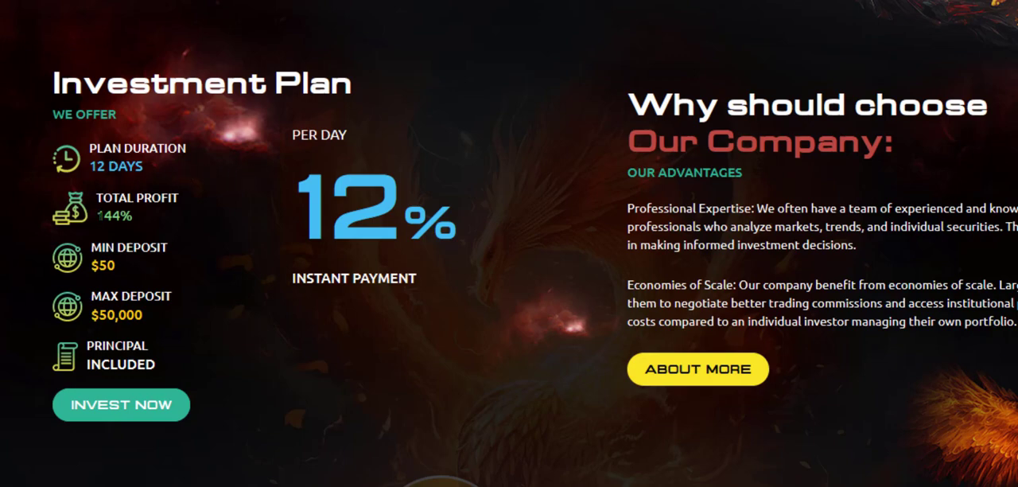
pyautogui.moveTo(153, 253)
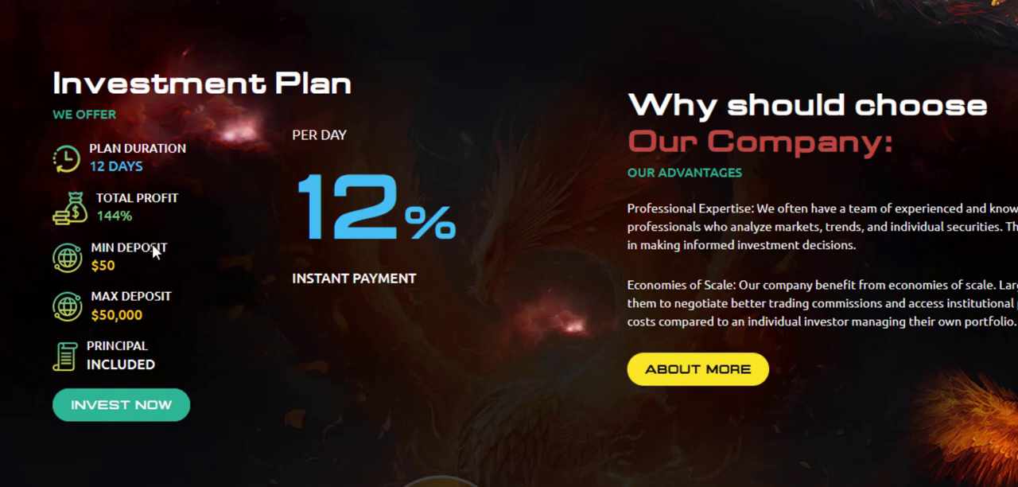
pyautogui.moveTo(98, 301)
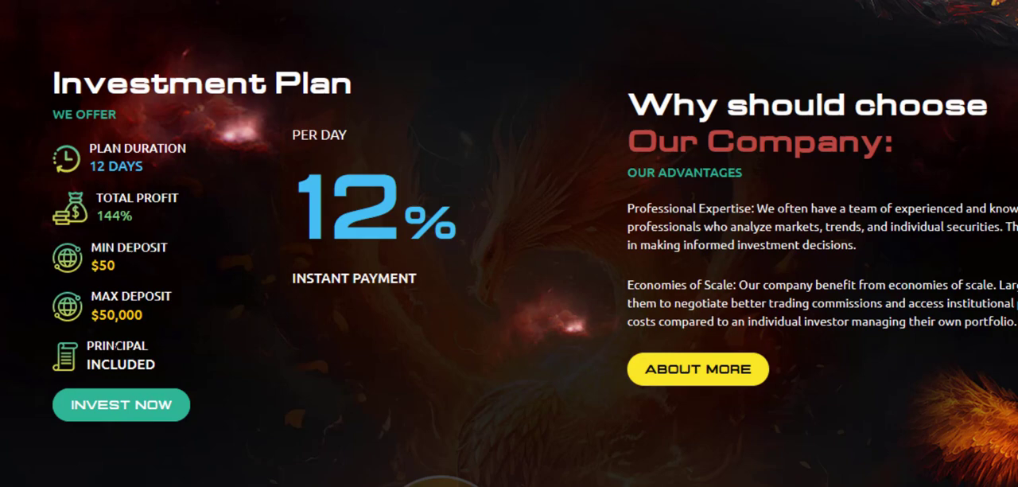
pyautogui.moveTo(216, 320)
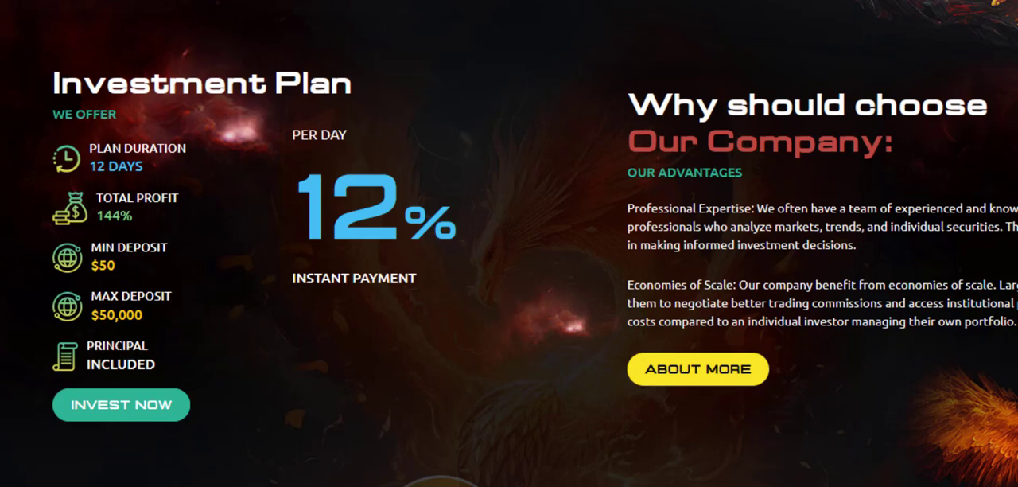
pyautogui.moveTo(135, 363)
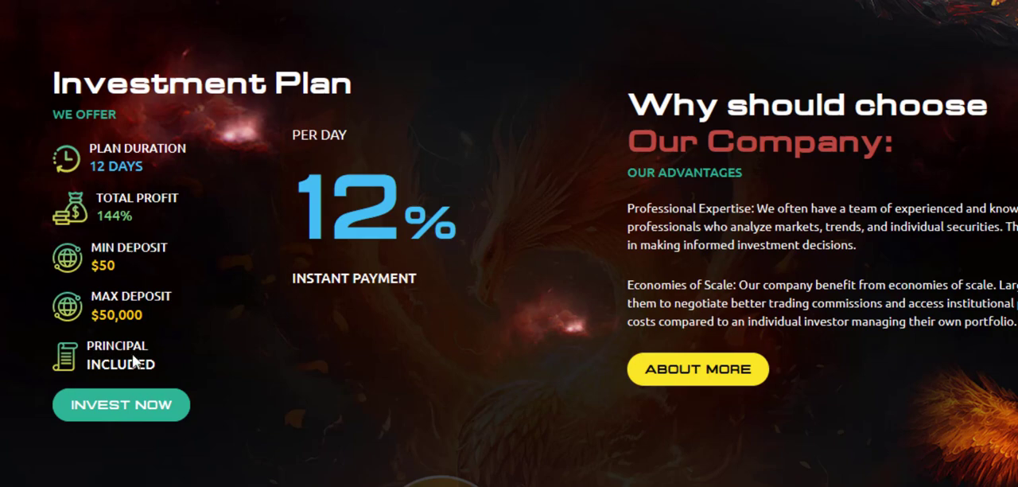
pyautogui.moveTo(329, 307)
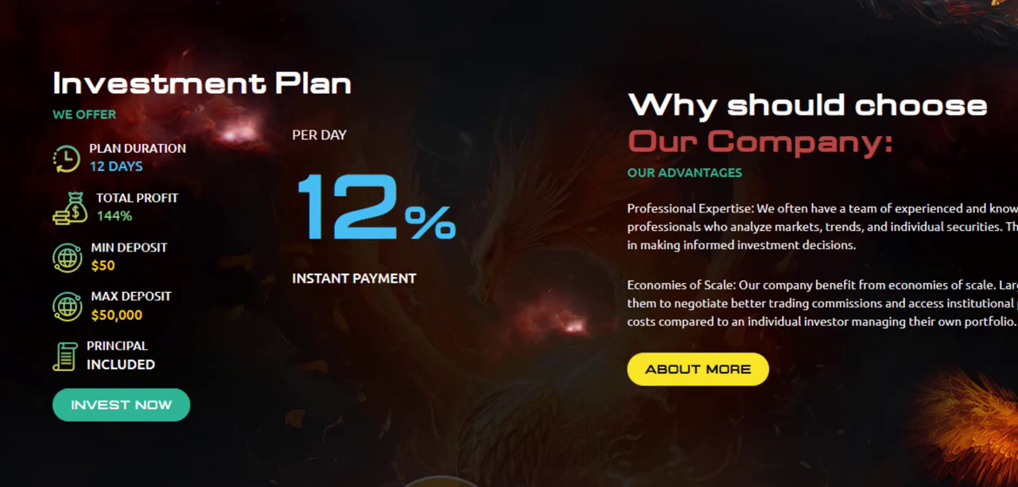
pyautogui.moveTo(353, 325)
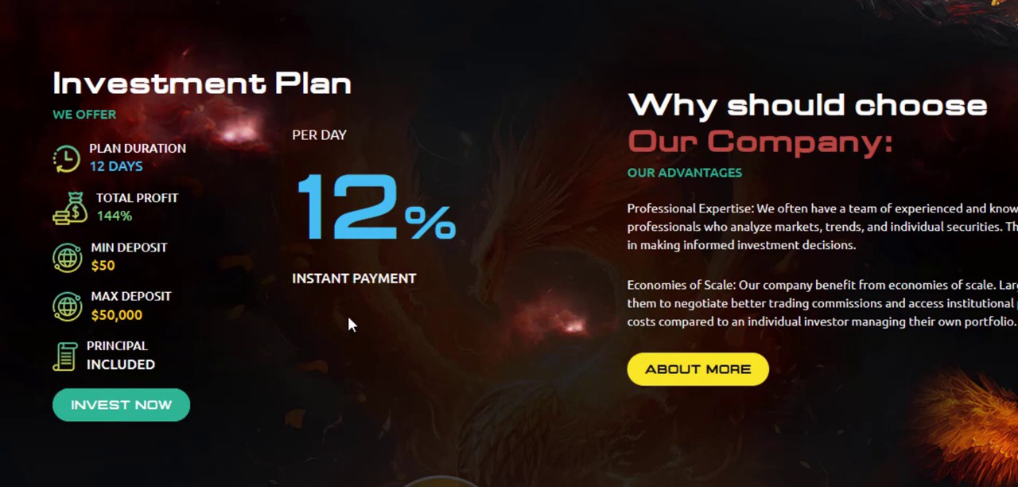
# Scroll through the homepage footer and back up toward the ACCOUNT link.
pyautogui.scroll(-3)
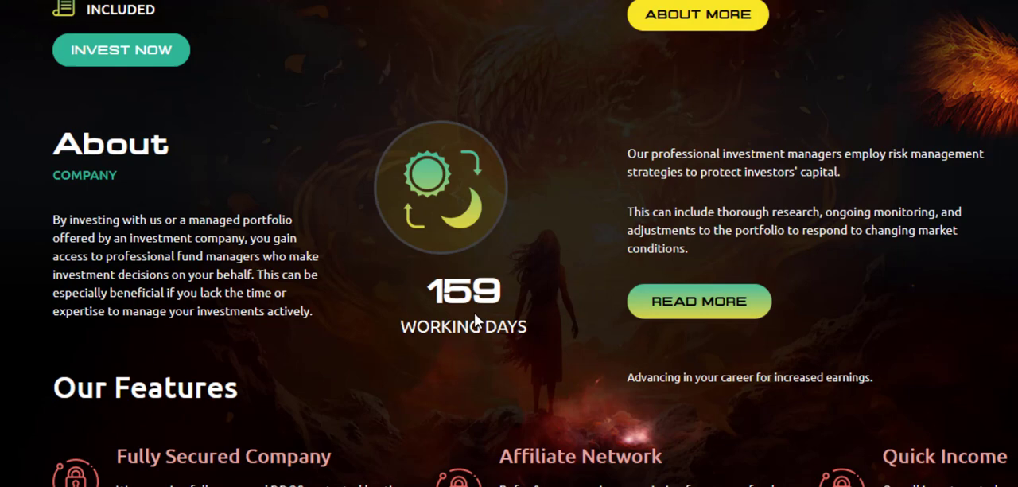
pyautogui.moveTo(505, 296)
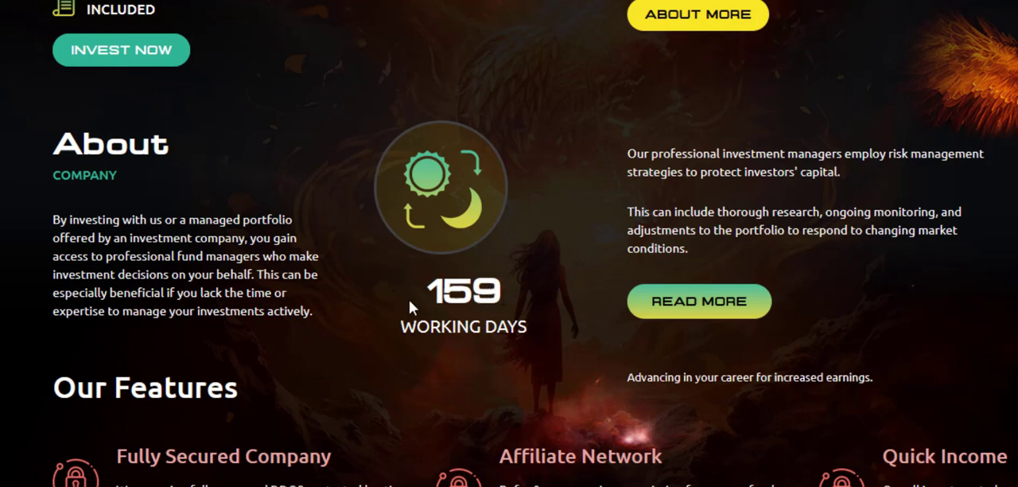
pyautogui.moveTo(525, 273)
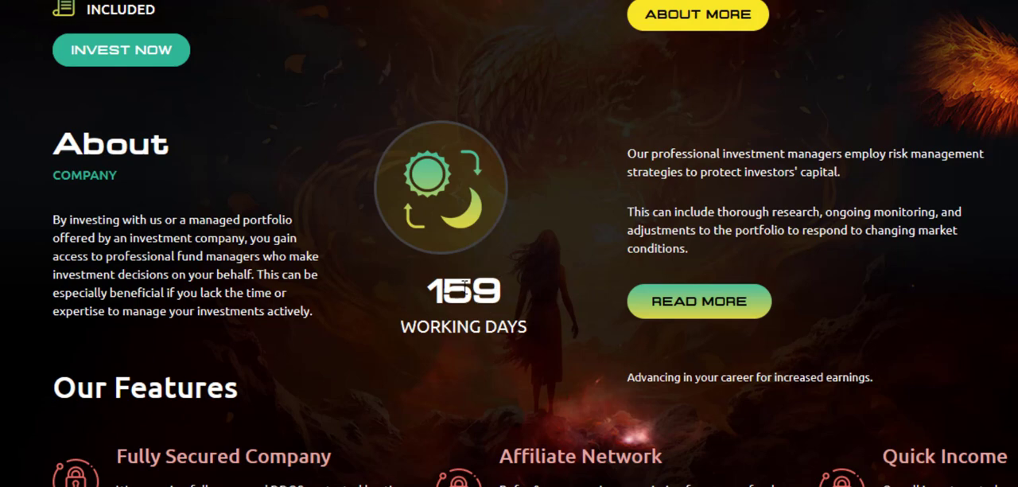
pyautogui.scroll(-3)
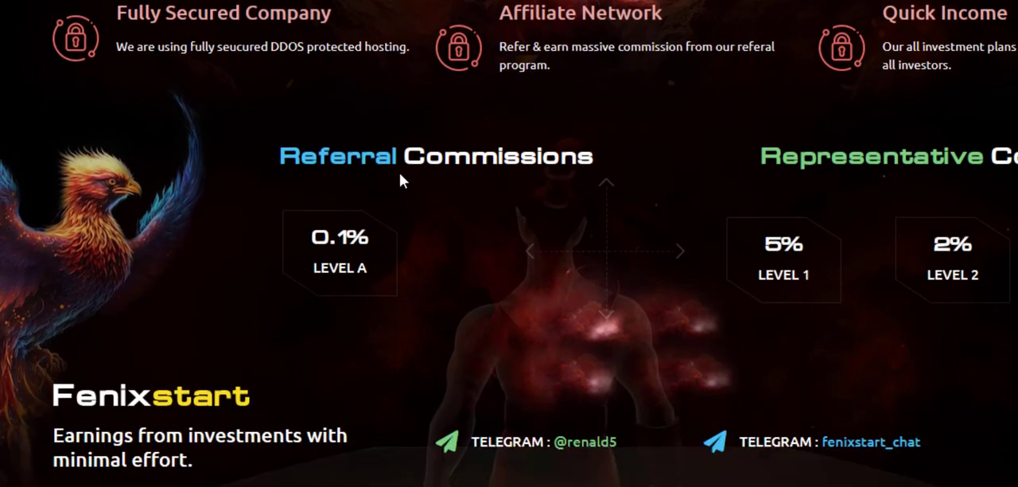
pyautogui.moveTo(385, 280)
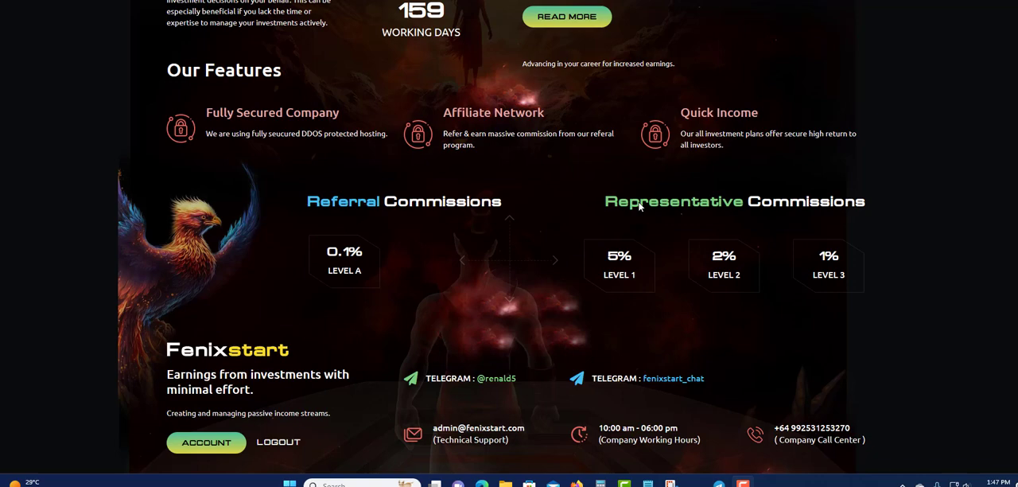
pyautogui.moveTo(703, 203)
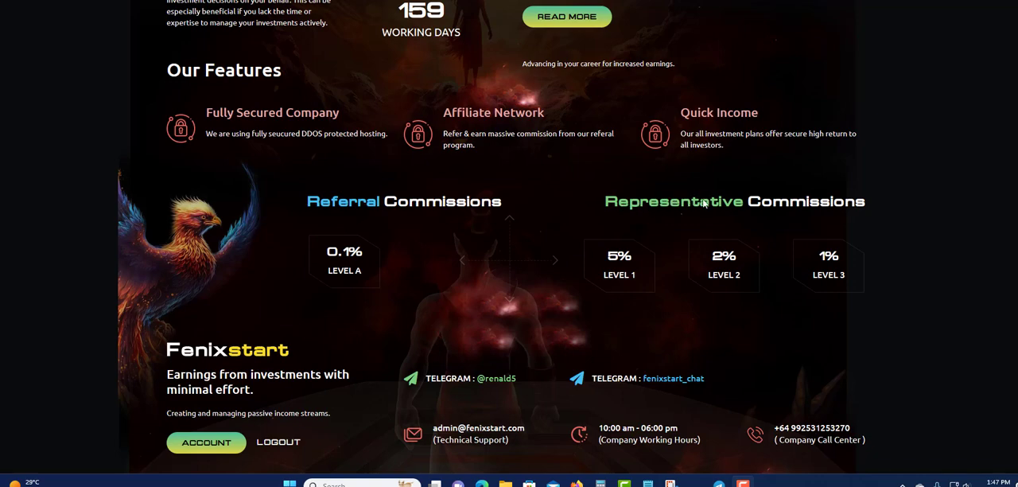
pyautogui.moveTo(626, 215)
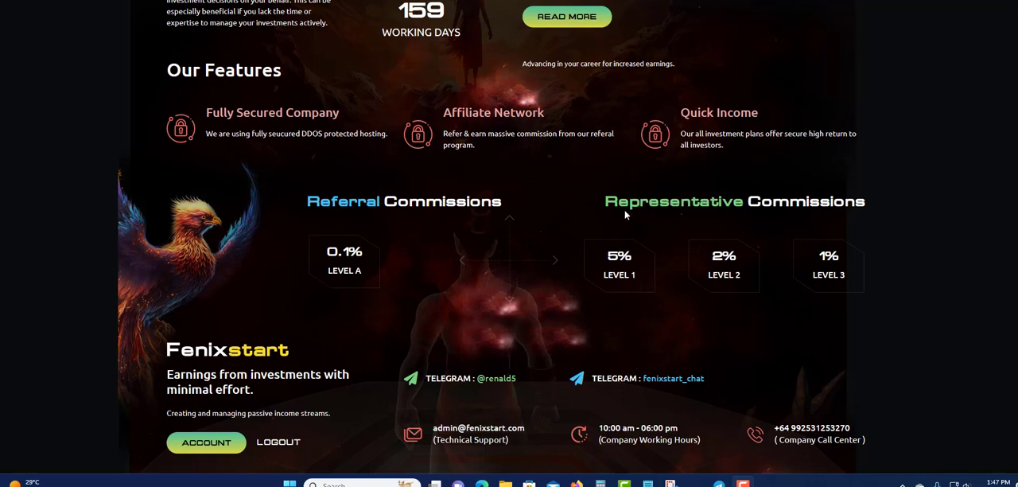
pyautogui.moveTo(503, 283)
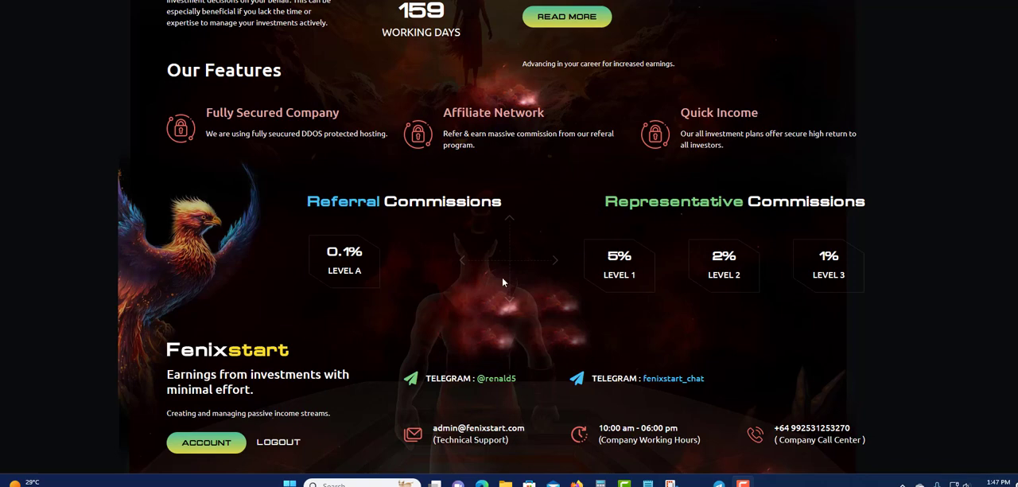
pyautogui.moveTo(671, 387)
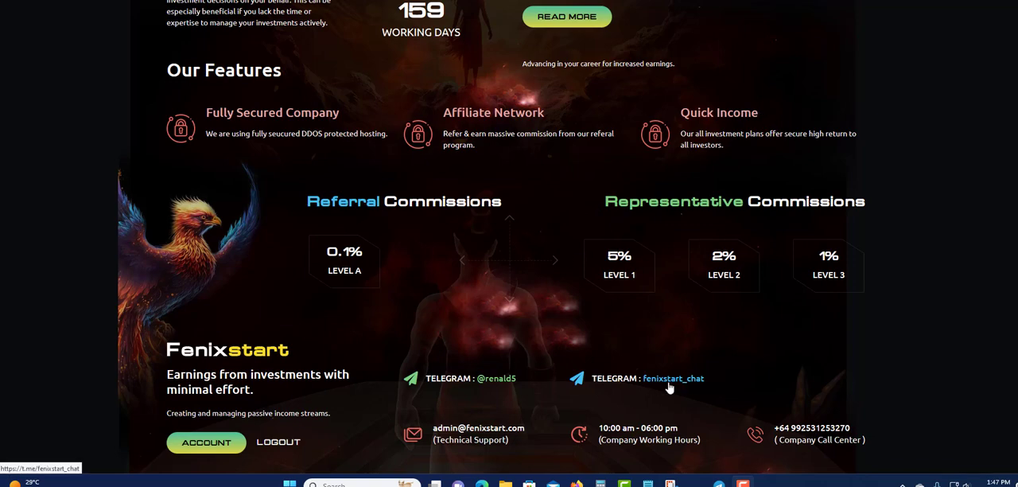
pyautogui.scroll(-3)
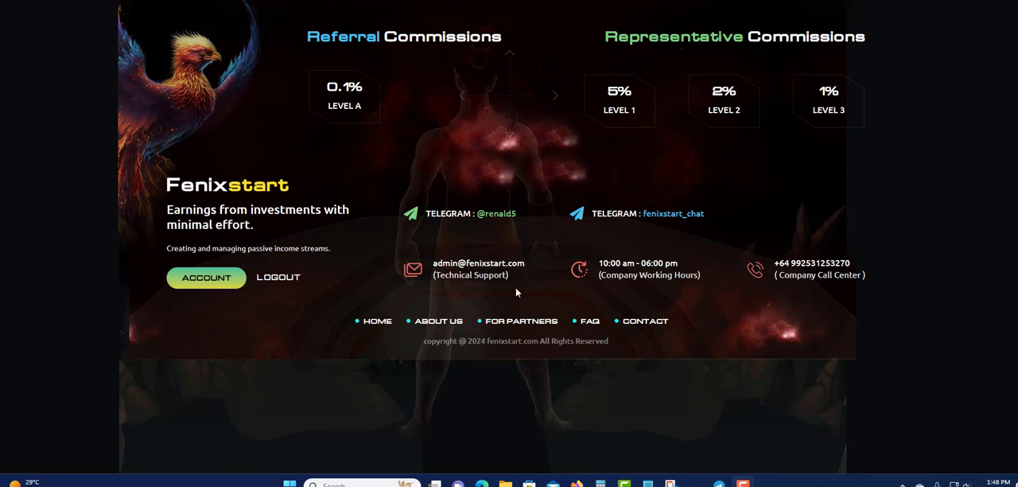
pyautogui.moveTo(537, 217)
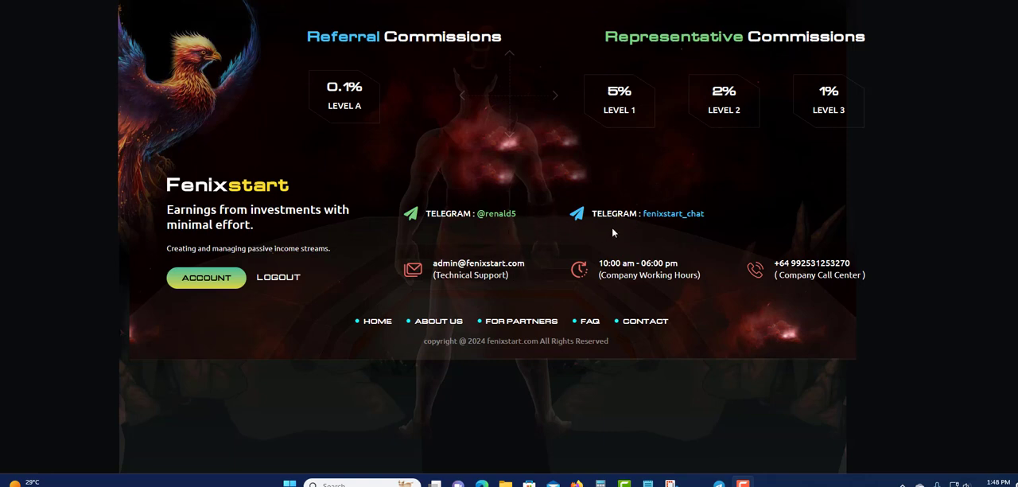
pyautogui.moveTo(410, 300)
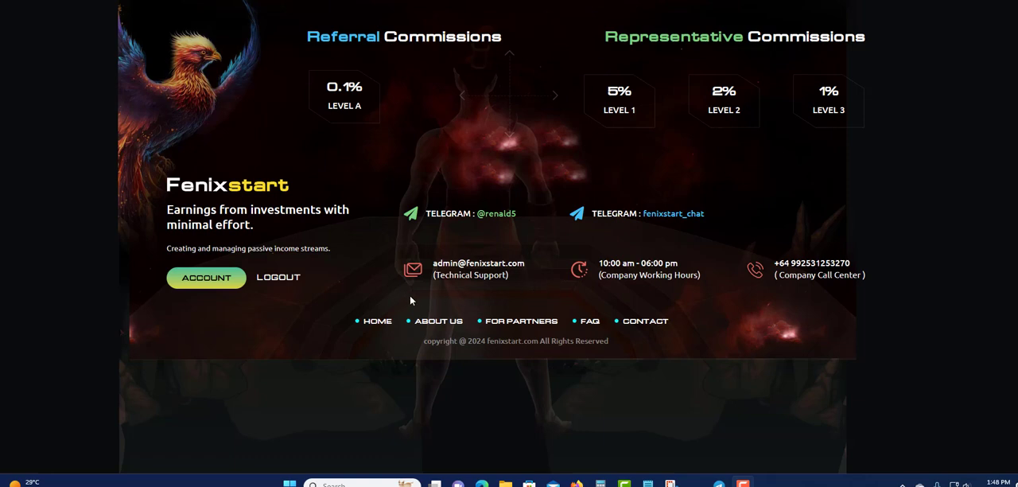
pyautogui.moveTo(592, 321)
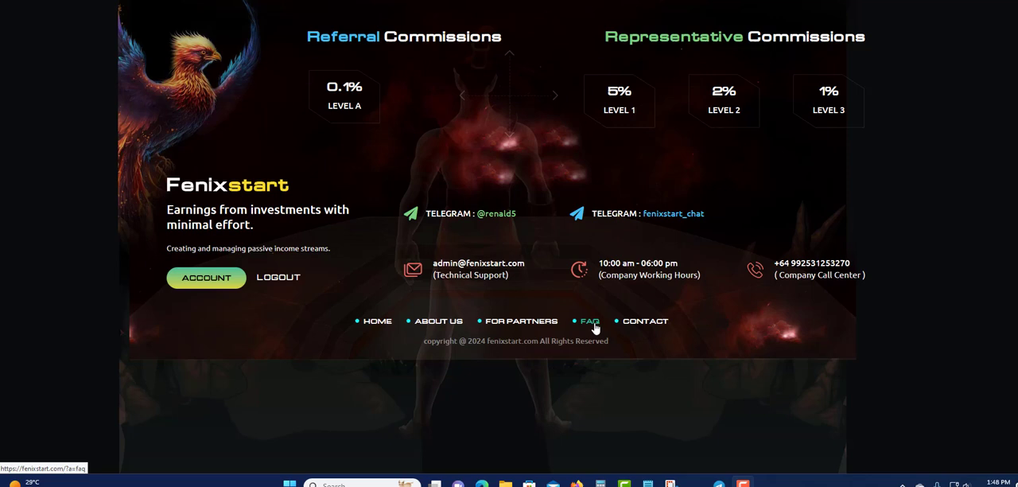
pyautogui.moveTo(568, 326)
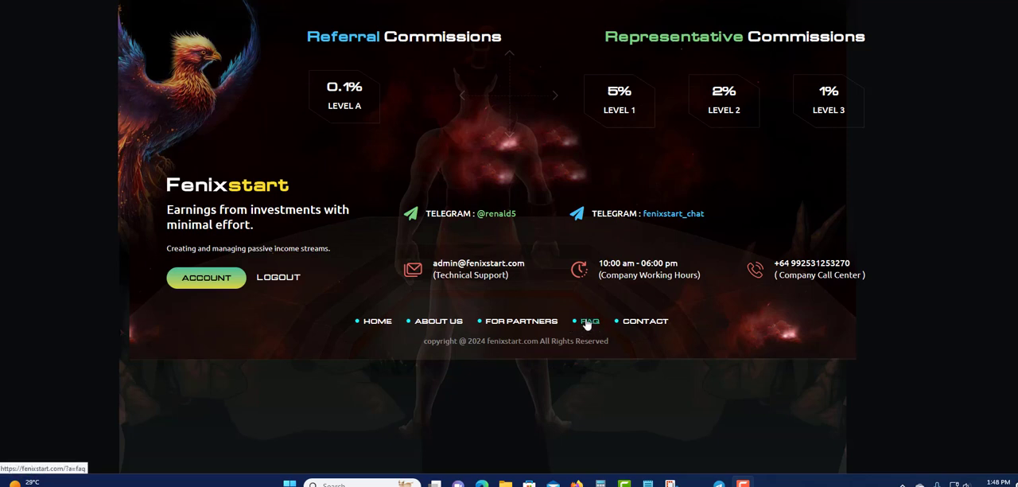
pyautogui.moveTo(590, 326)
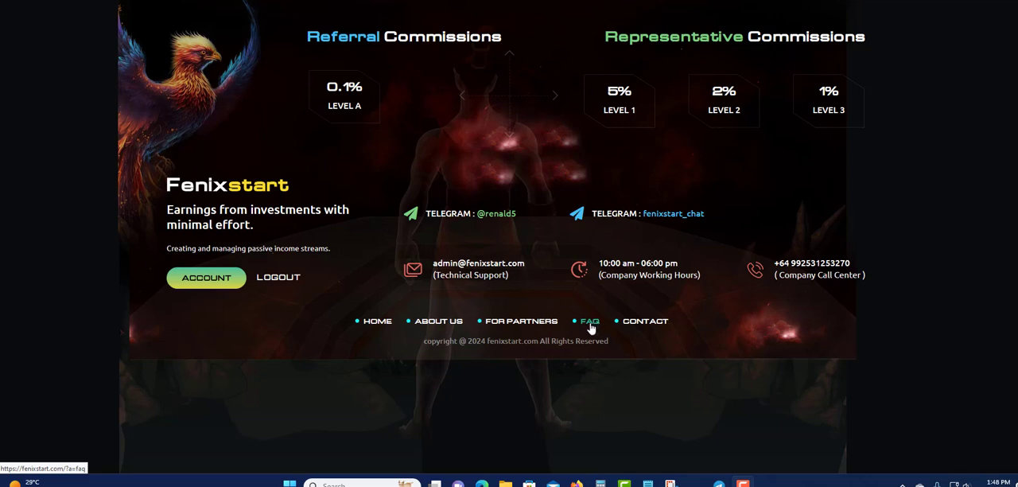
pyautogui.moveTo(646, 321)
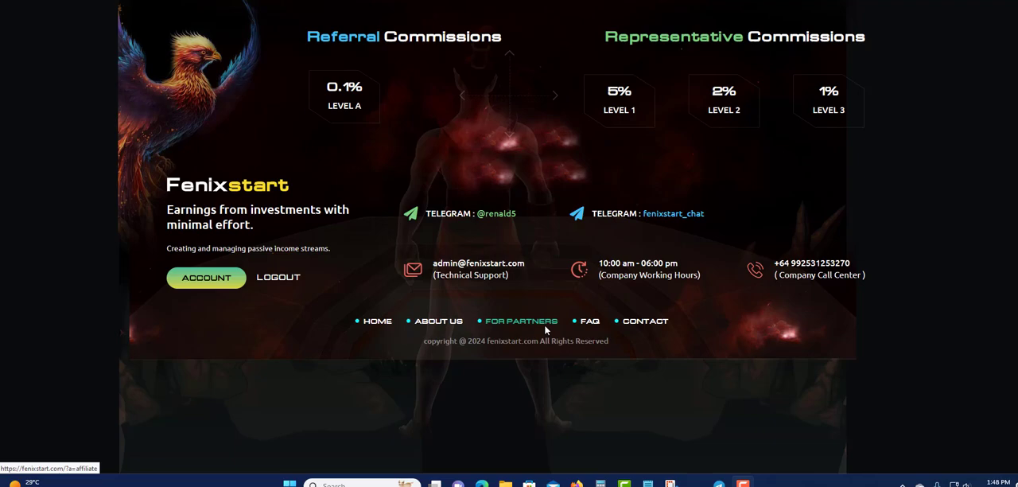
pyautogui.scroll(3)
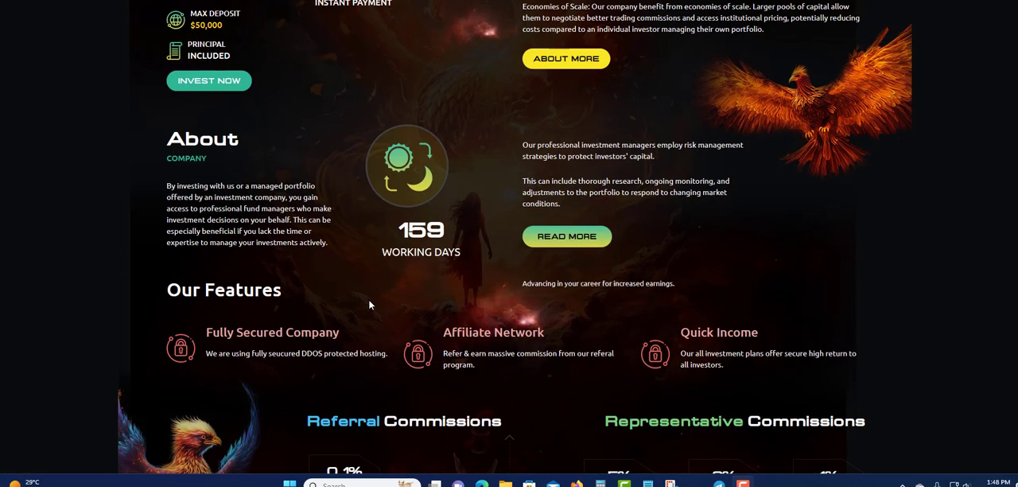
pyautogui.scroll(3)
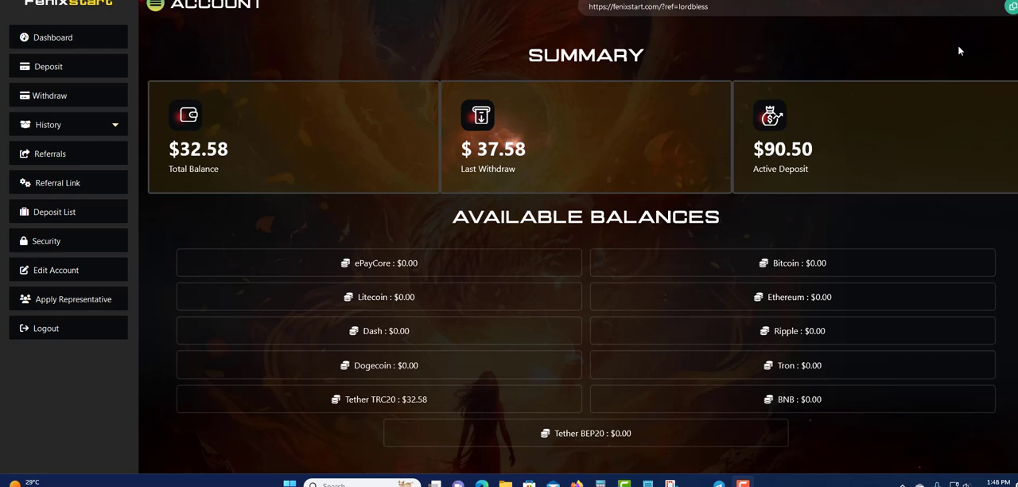
pyautogui.moveTo(137, 150)
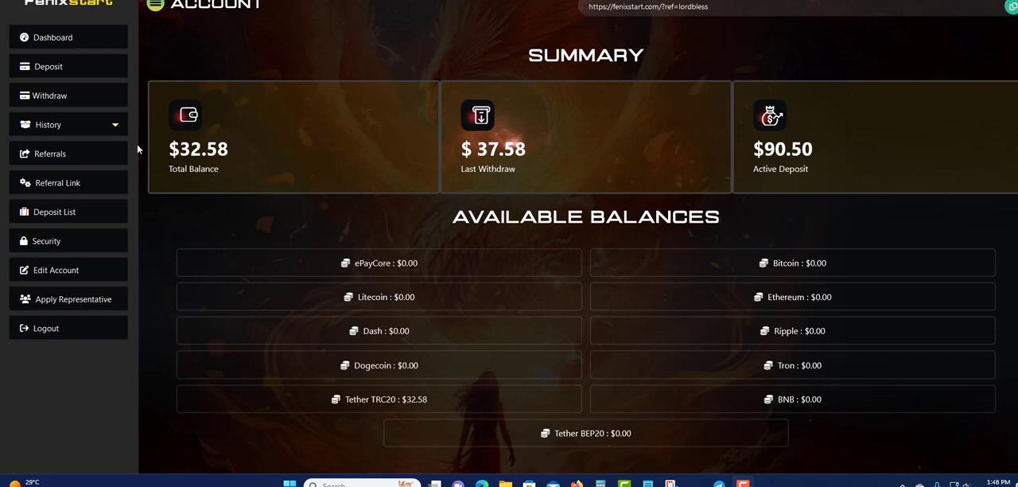
pyautogui.moveTo(435, 170)
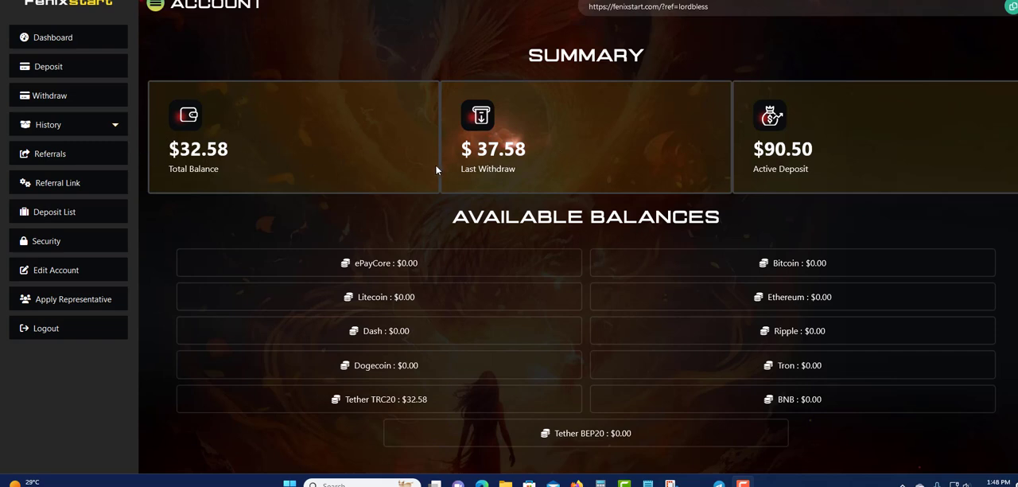
pyautogui.moveTo(756, 165)
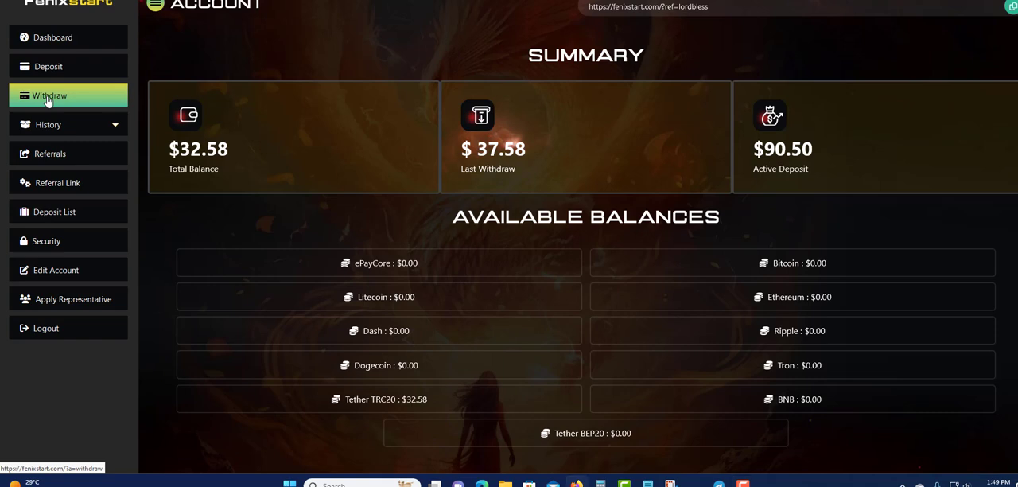
pyautogui.moveTo(364, 132)
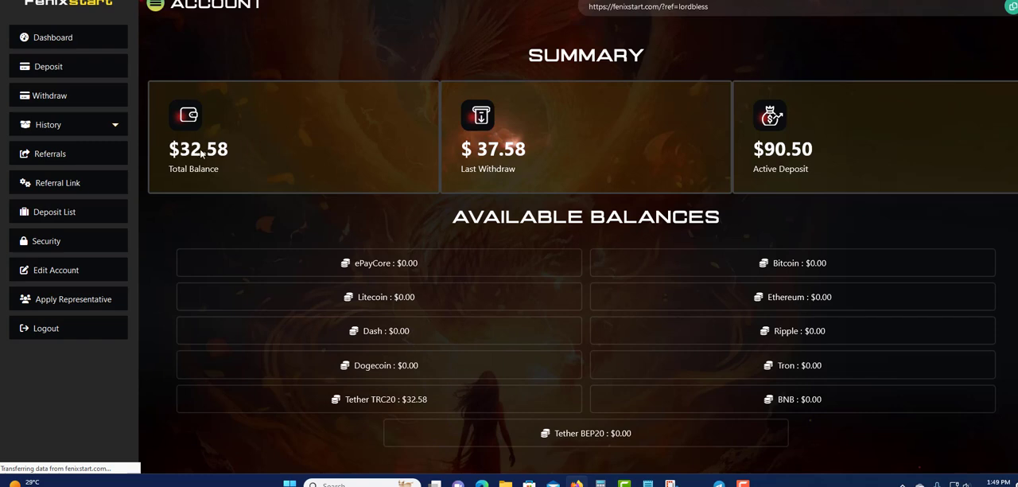
# Go to the Withdraw page and enter 32.58 as the amount to withdraw.
pyautogui.click(49, 96)
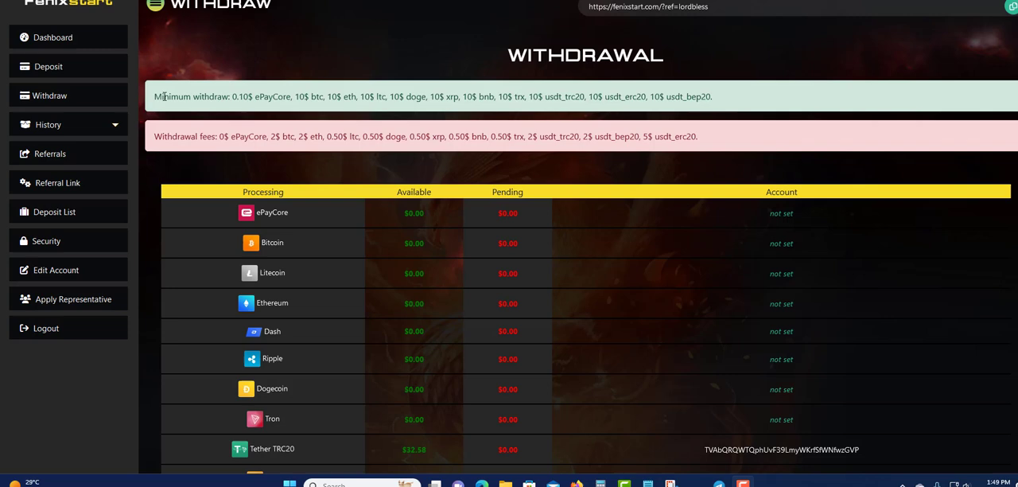
pyautogui.moveTo(216, 109)
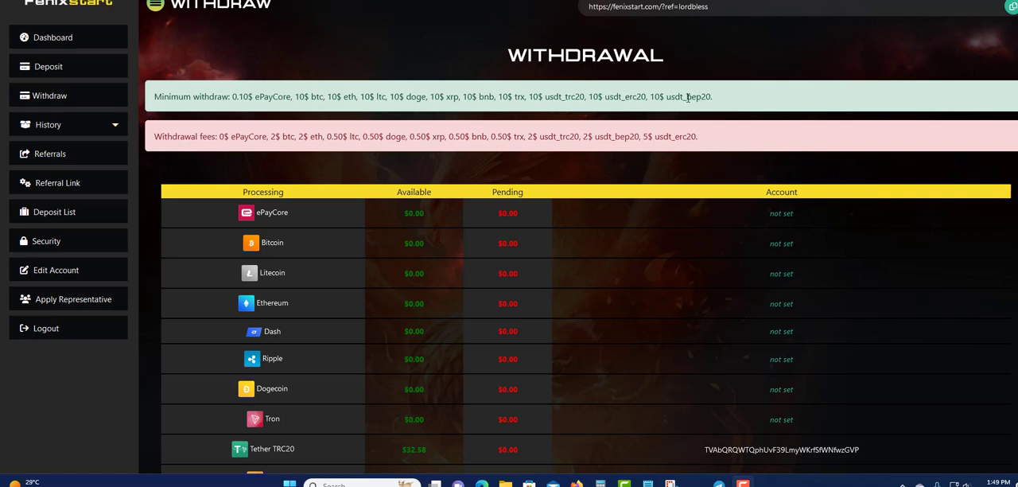
pyautogui.moveTo(322, 129)
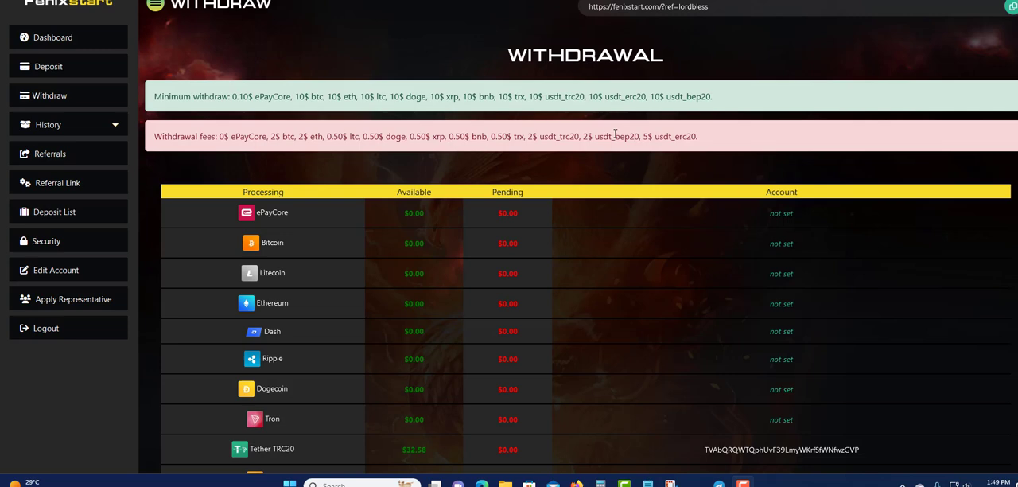
pyautogui.moveTo(367, 132)
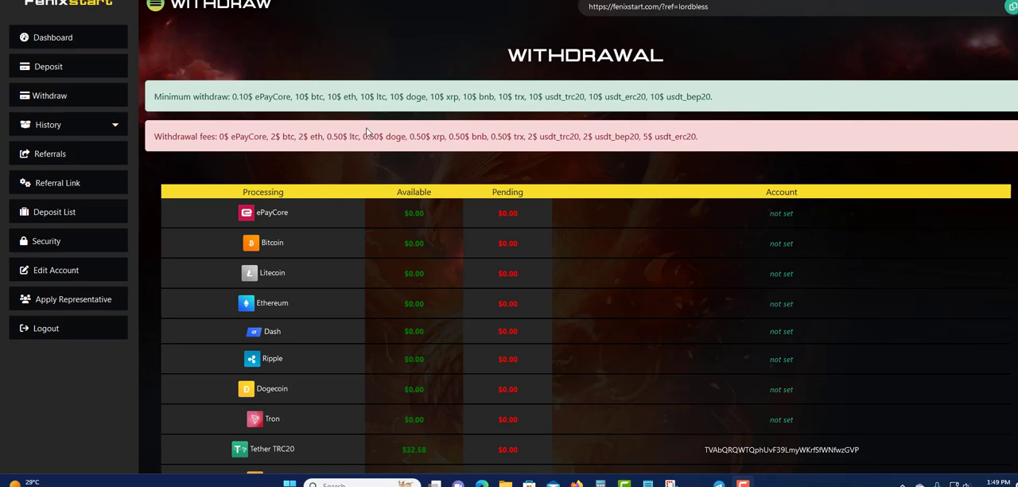
pyautogui.moveTo(154, 132)
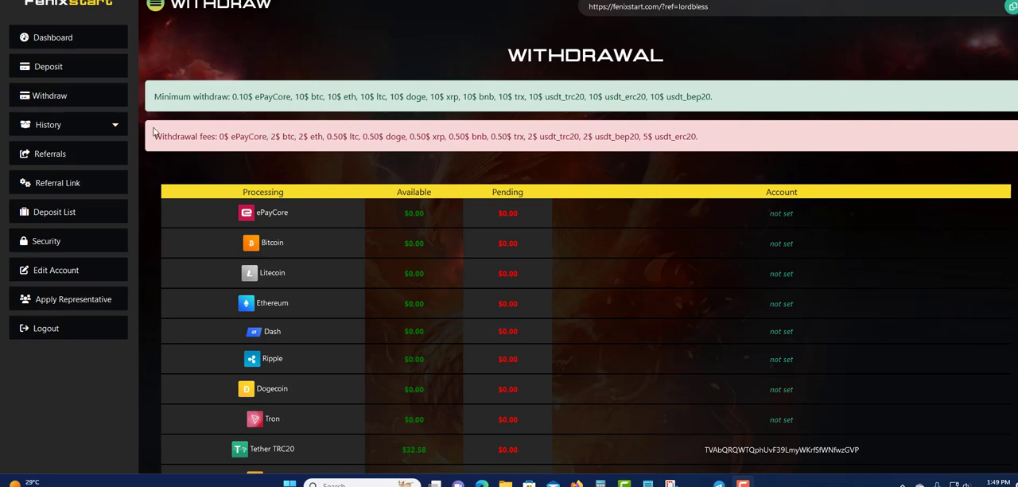
pyautogui.scroll(-3)
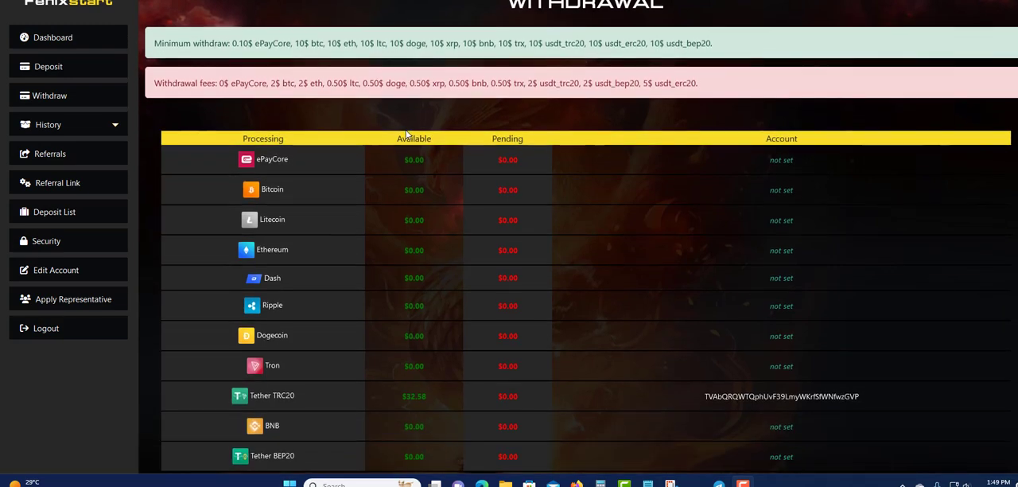
pyautogui.scroll(-3)
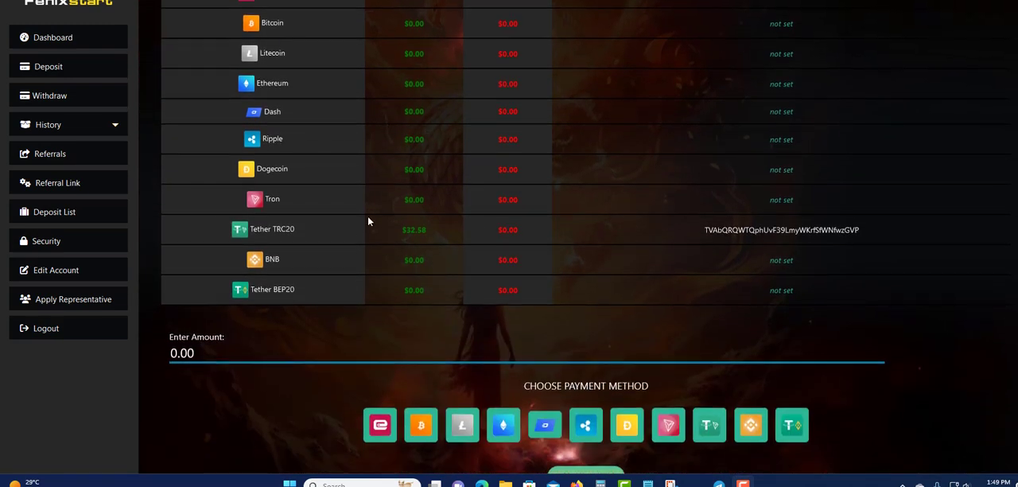
pyautogui.moveTo(428, 235)
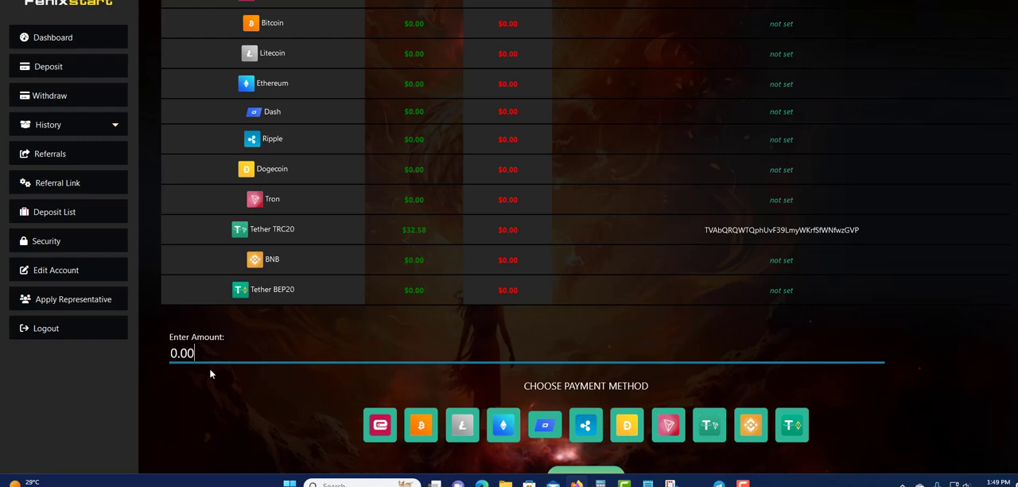
pyautogui.write('32.58')
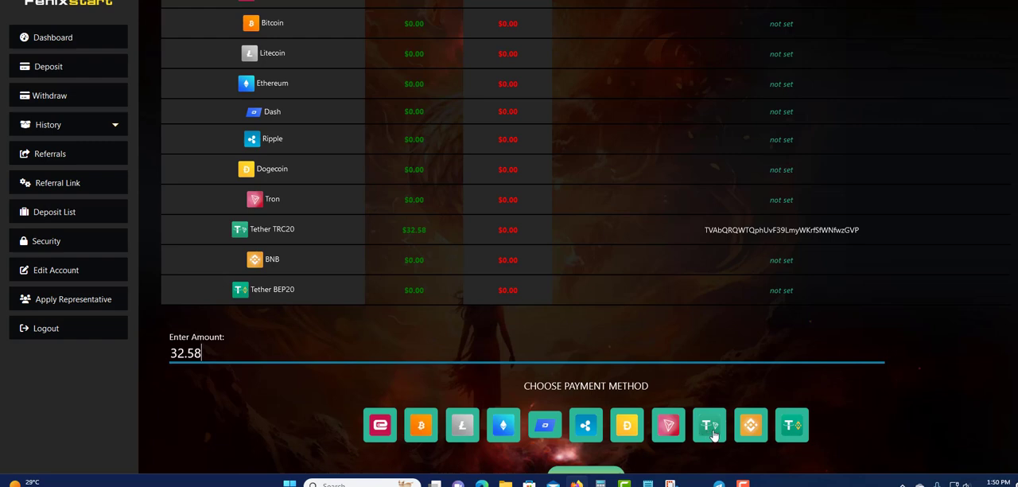
# Submit the 32.58 withdrawal with Tether TRC20 as the payout method.
pyautogui.click(709, 423)
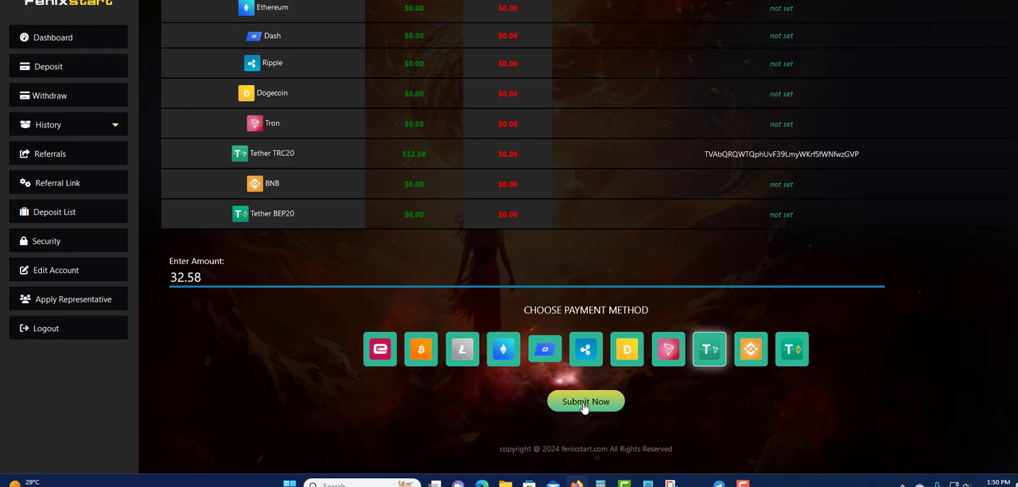
pyautogui.moveTo(586, 401)
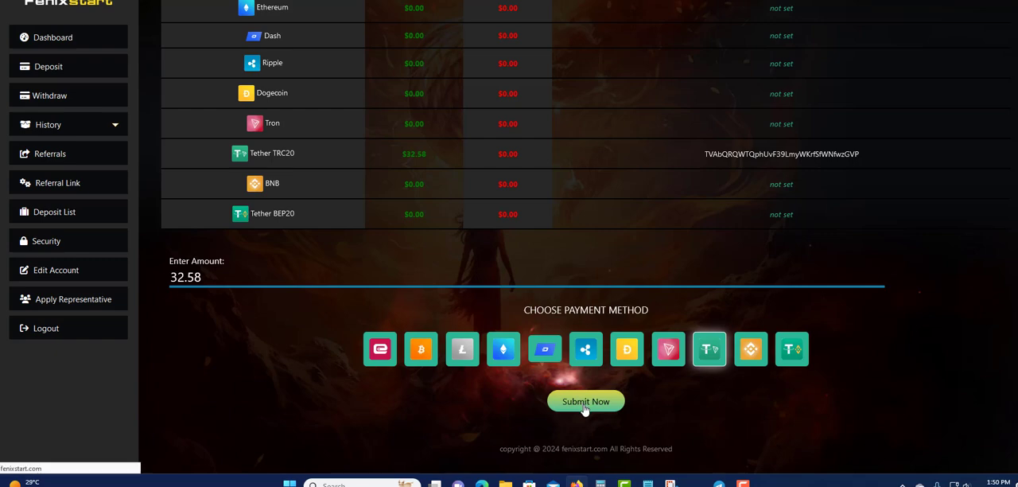
pyautogui.click(585, 400)
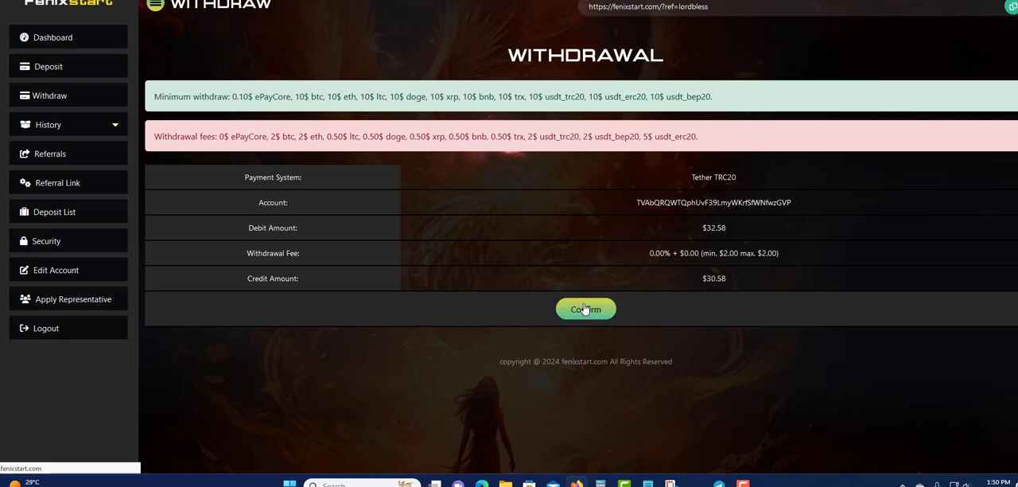
# Confirm the withdrawal and select the batch id of the processed payout.
pyautogui.click(585, 308)
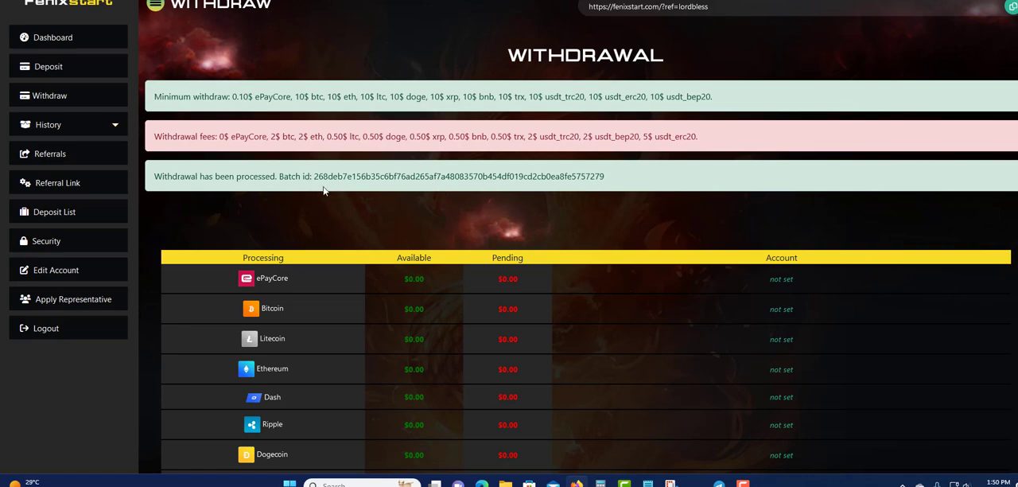
pyautogui.doubleClick(317, 175)
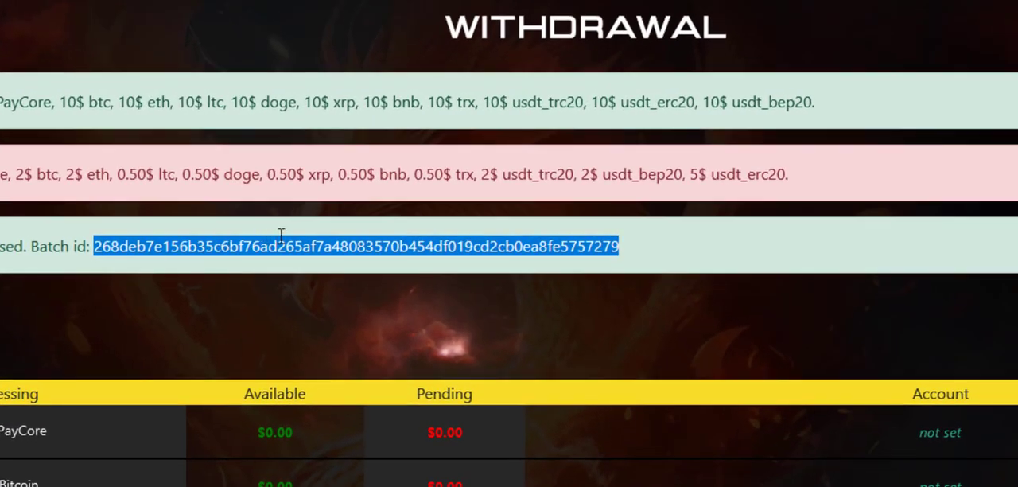
pyautogui.moveTo(372, 290)
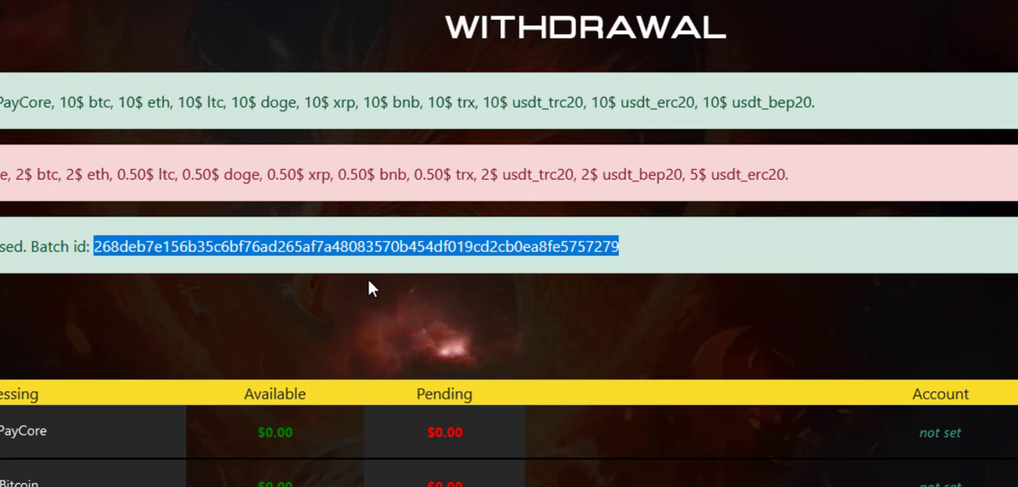
pyautogui.moveTo(187, 290)
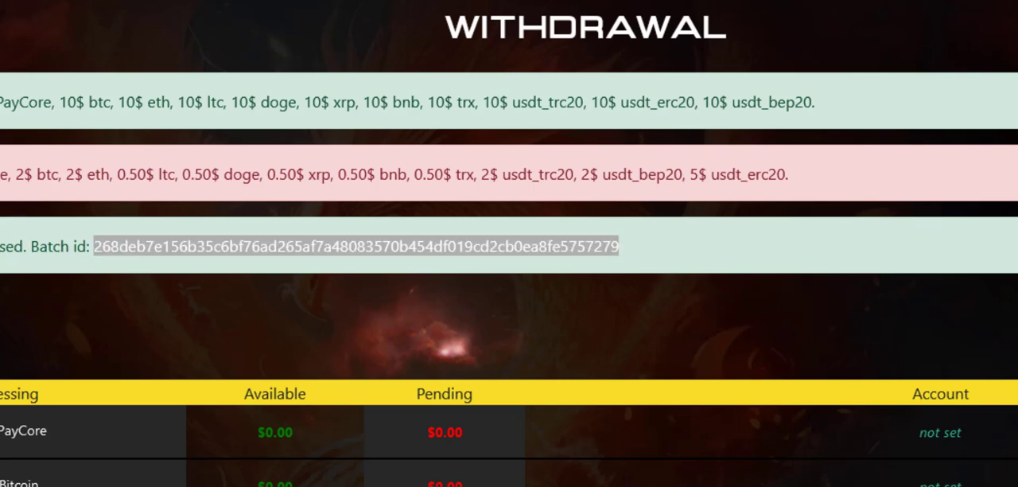
pyautogui.moveTo(258, 150)
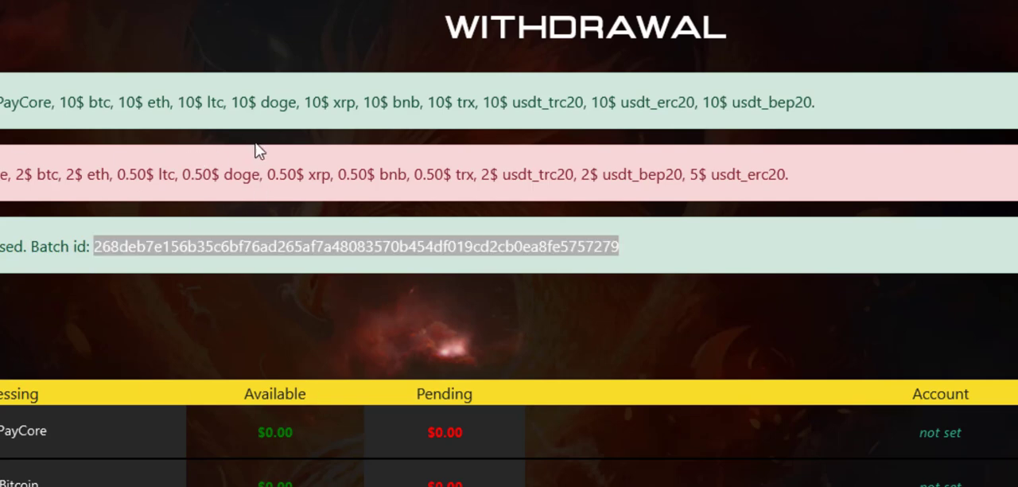